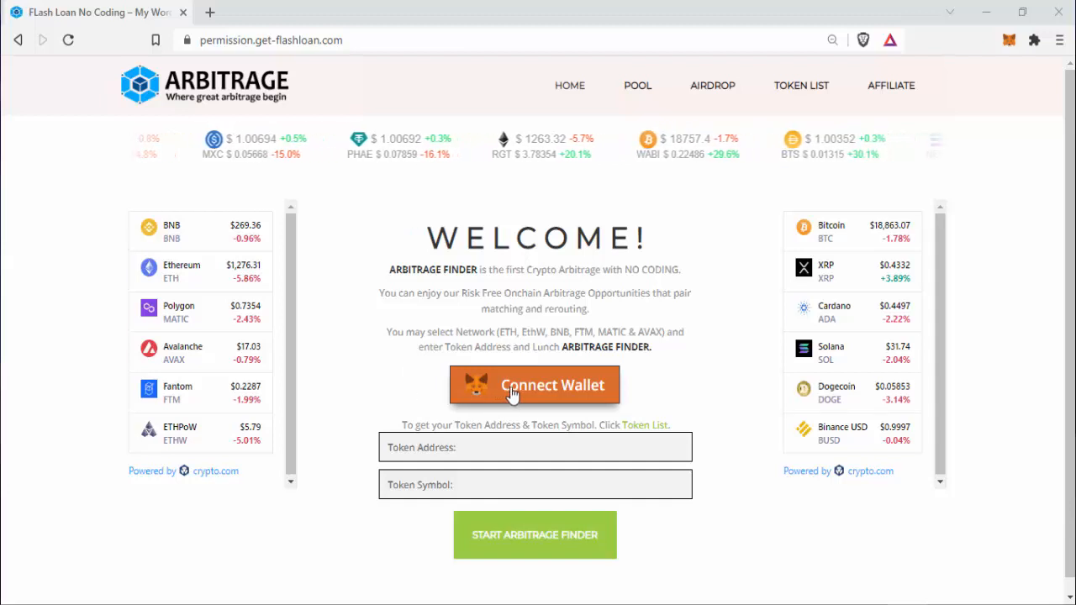
- Connect MetaMask Account 1 (10.0002 BNB) to Arbitrage Finder and approve the connection
left_click(533, 385)
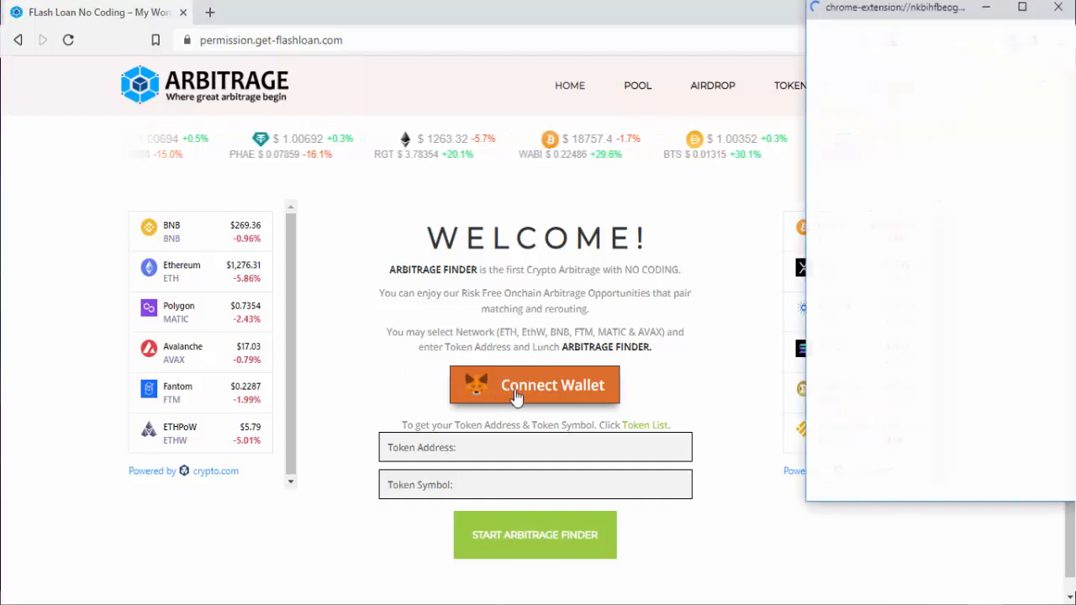
left_click(535, 385)
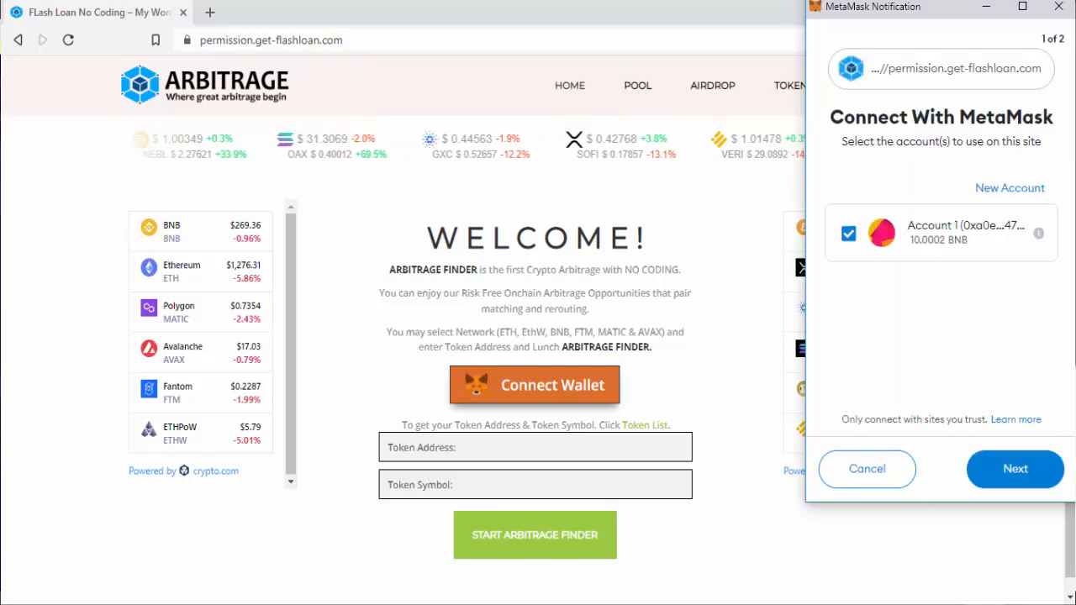
left_click(1014, 468)
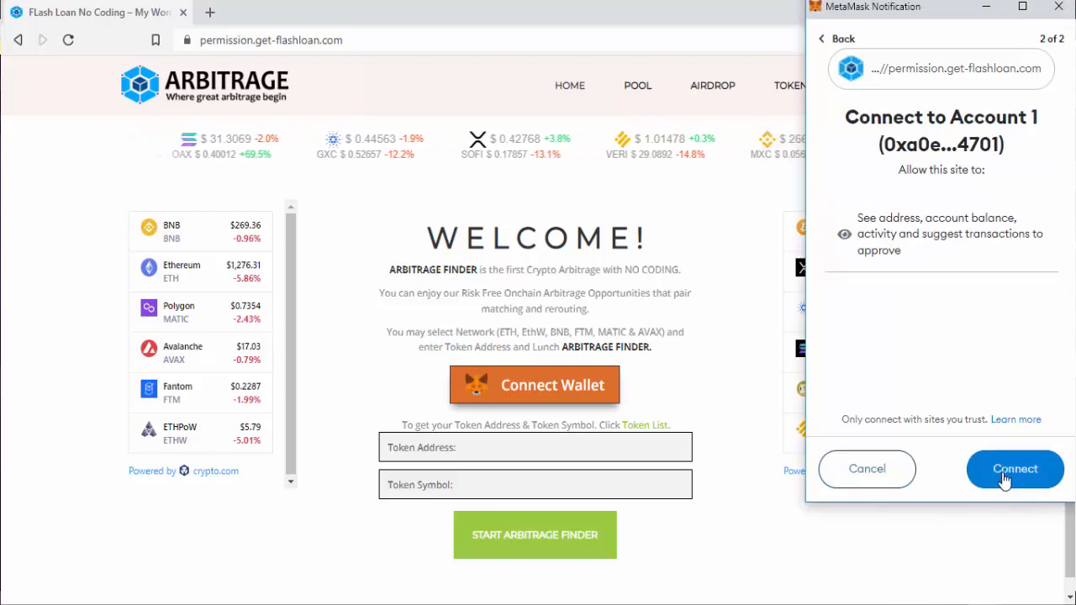
left_click(1015, 469)
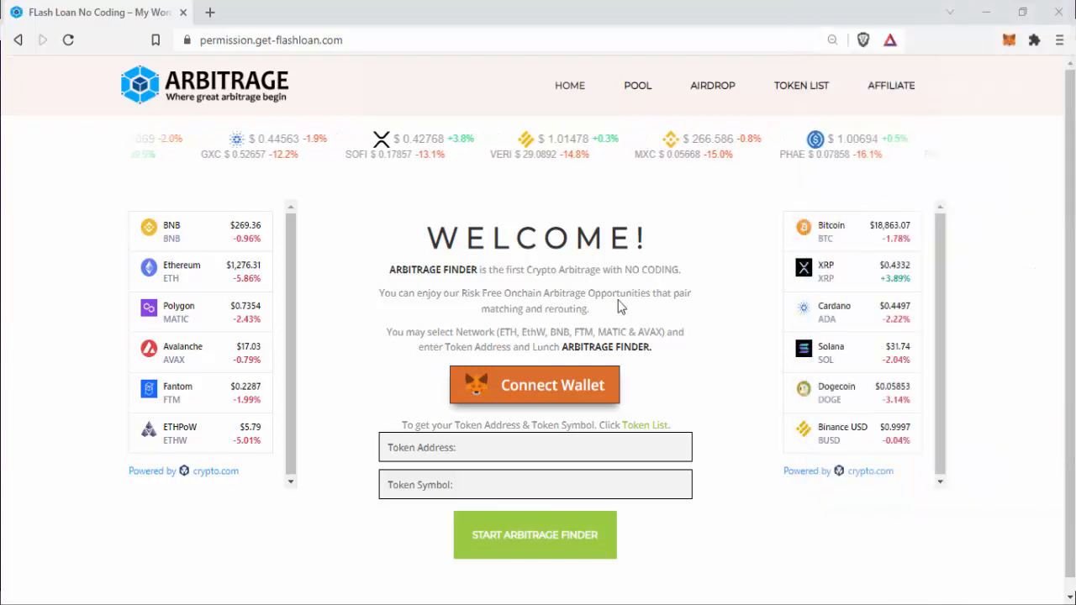
mouse_move(800, 85)
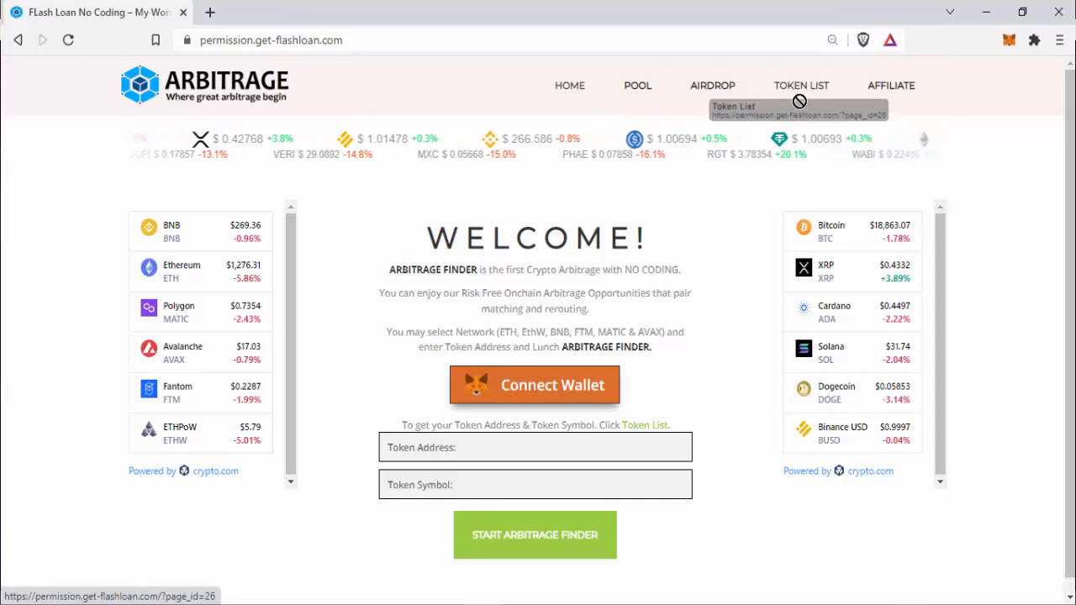
- Go to the Token List page listing Ethereum, BNB, AVAX and MATIC tokens
left_click(799, 85)
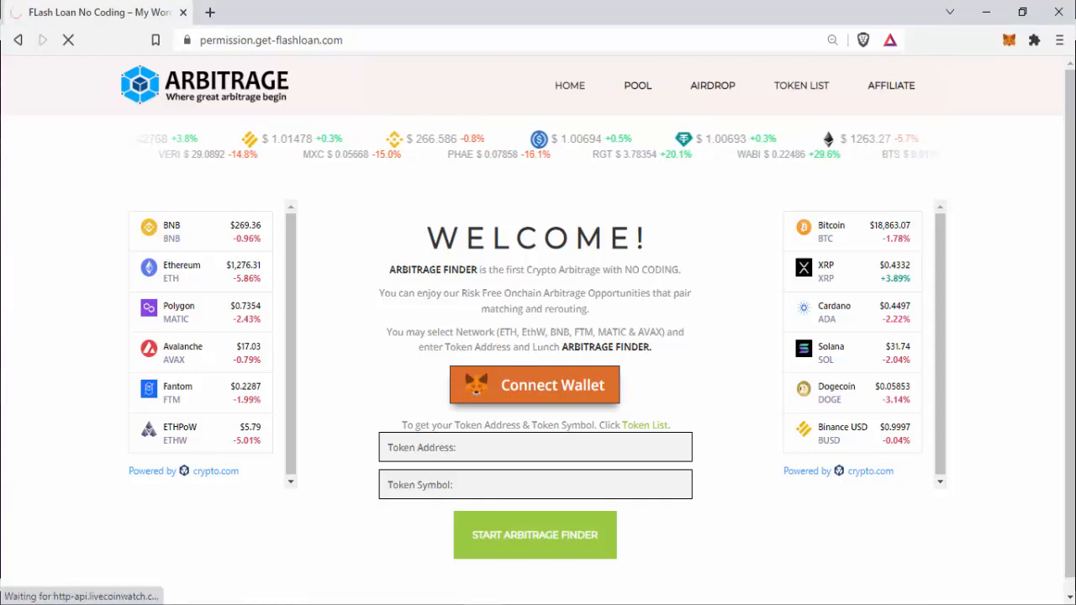
left_click(800, 85)
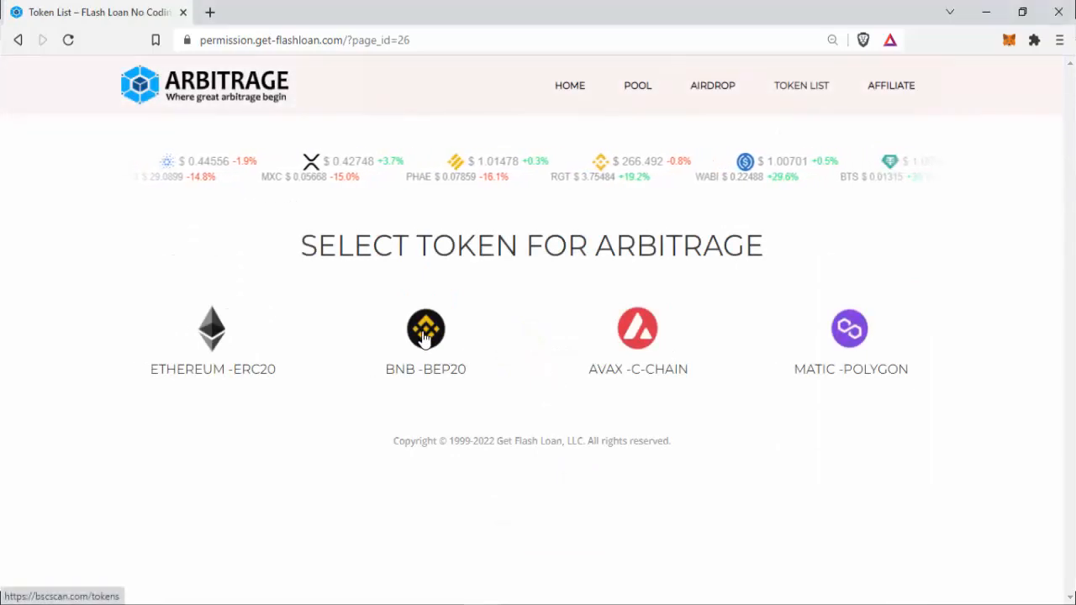
- Scroll BscScan's BEP-20 token list and open Binance-Peg Avalanche Token (AVAX)
left_click(425, 328)
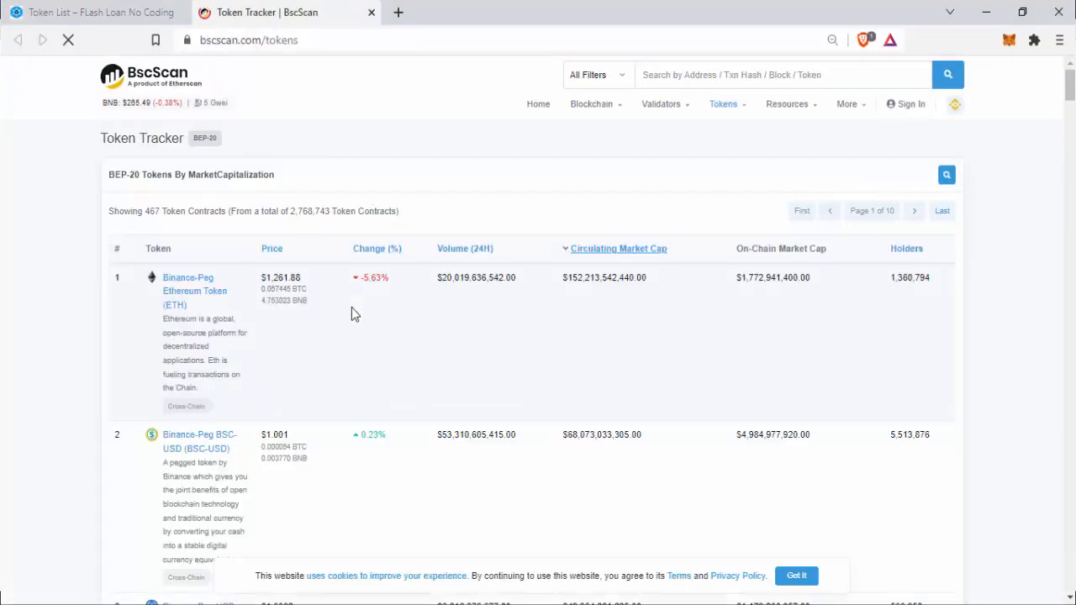
scroll("down", 3)
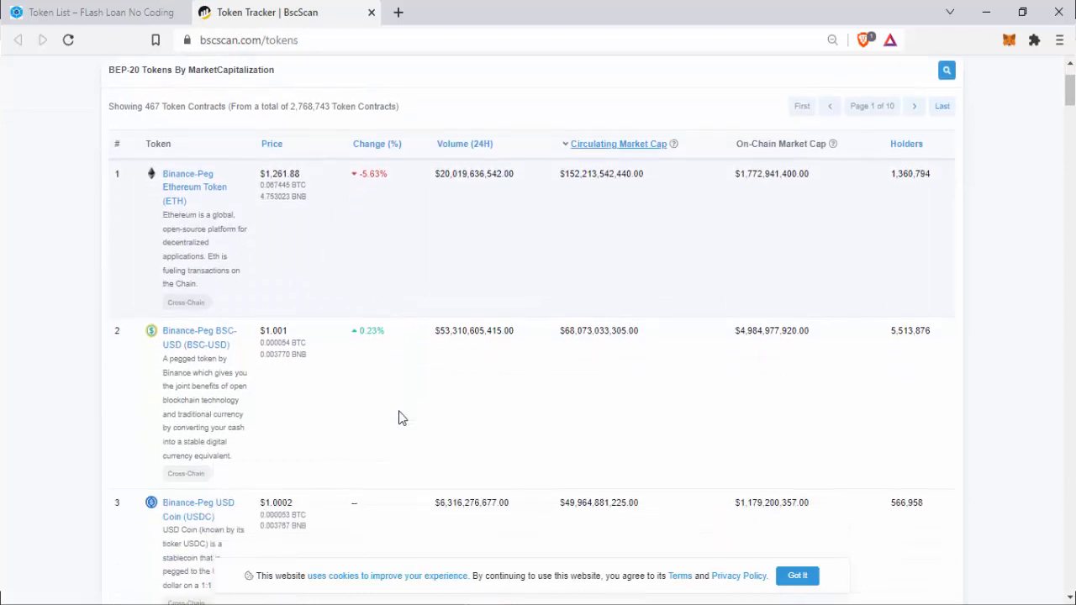
scroll("down", 3)
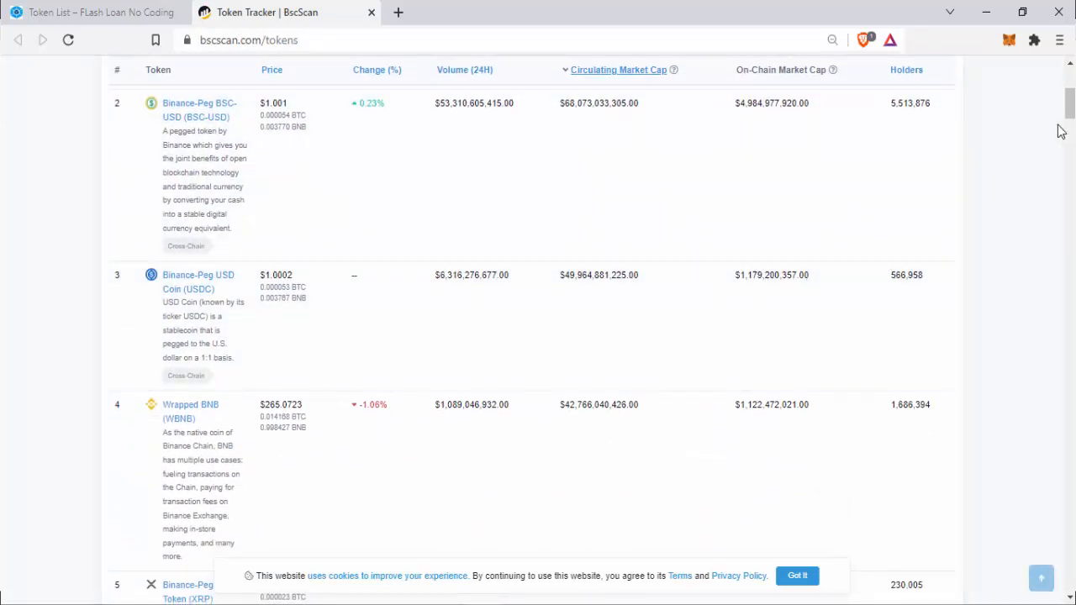
scroll("down", 3)
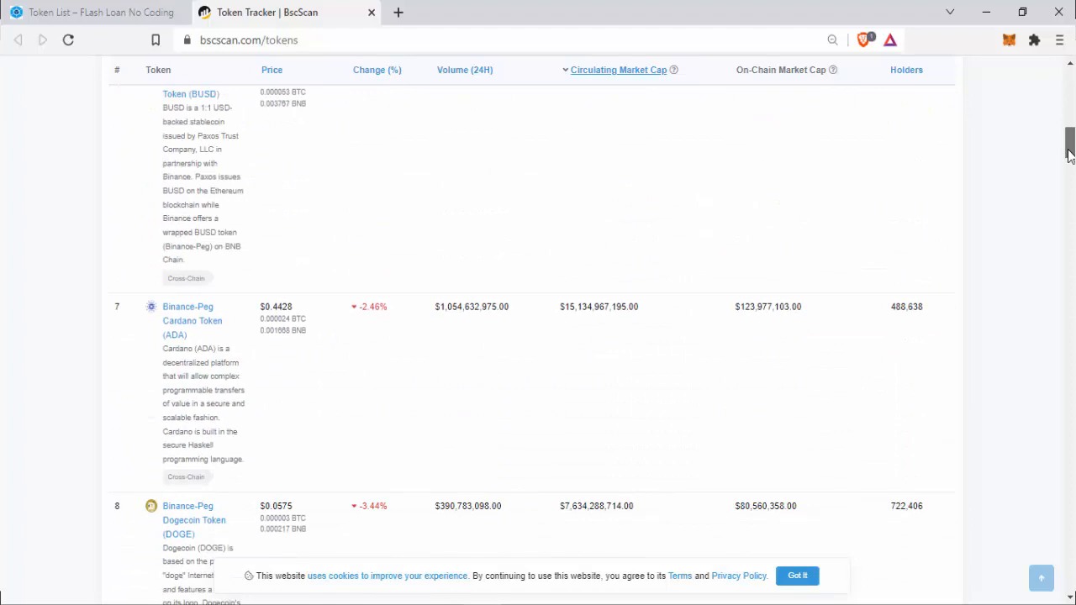
scroll("down", 3)
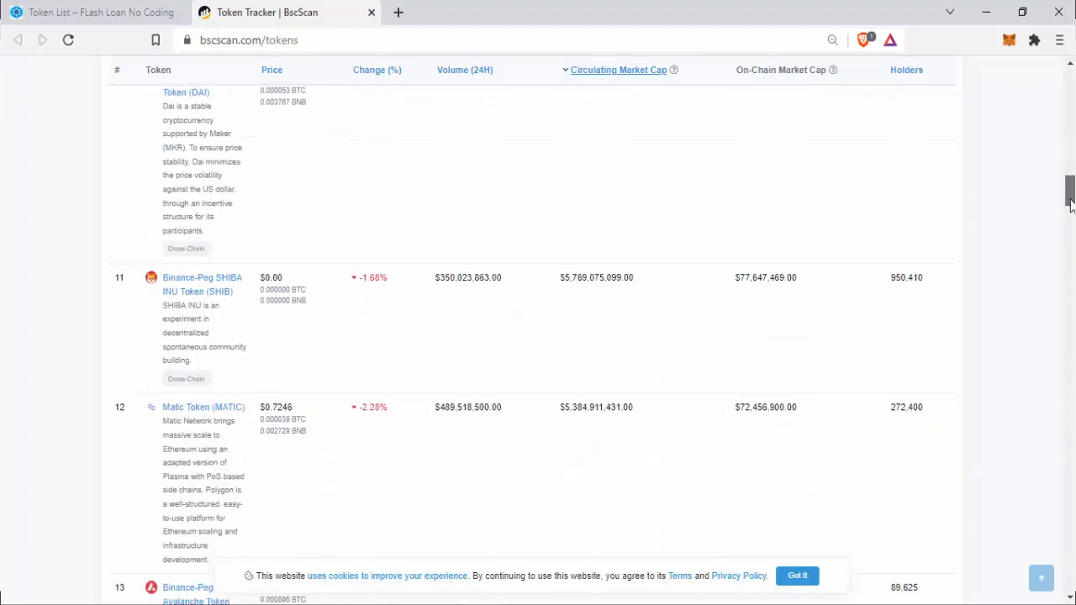
scroll("down", 3)
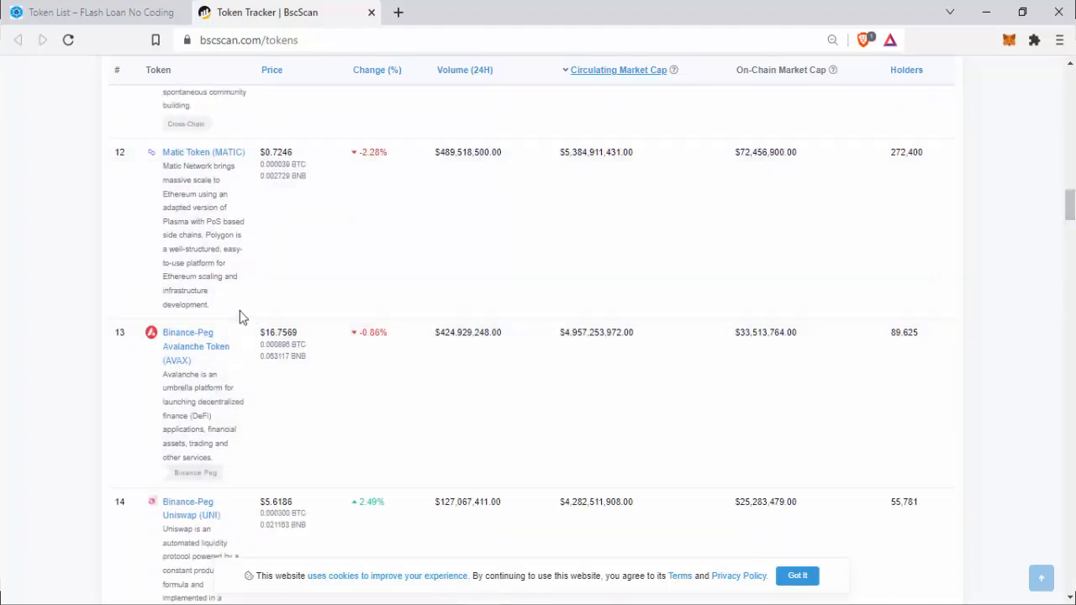
left_click(196, 347)
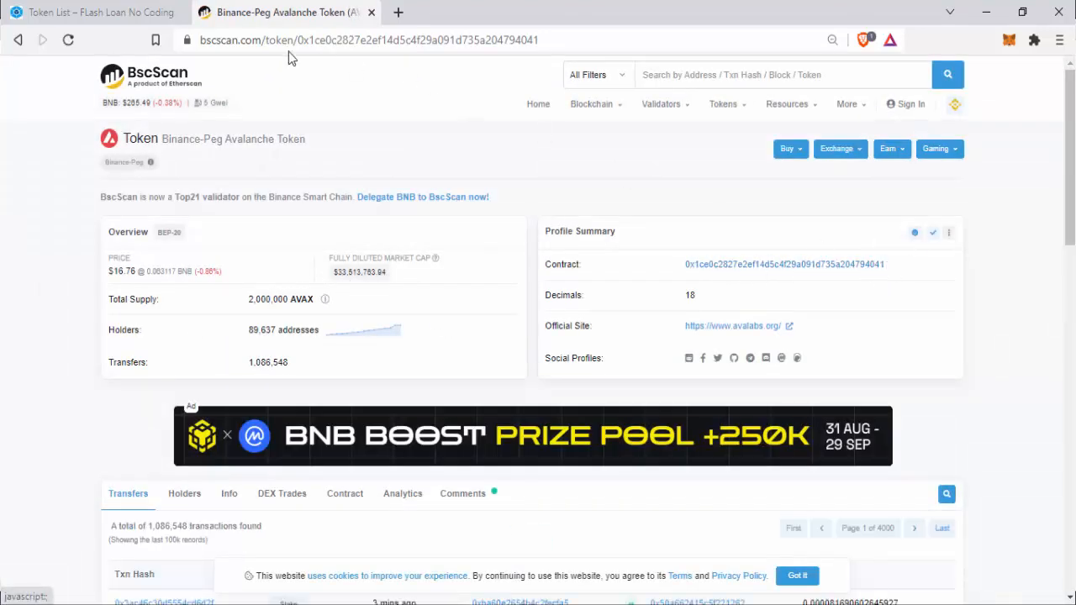
- Enter AVAX contract address 0x1CE0c2827e2eF14D5C4f29a091d735A204794041 in Arbitrage Finder's welcome form
left_click(97, 12)
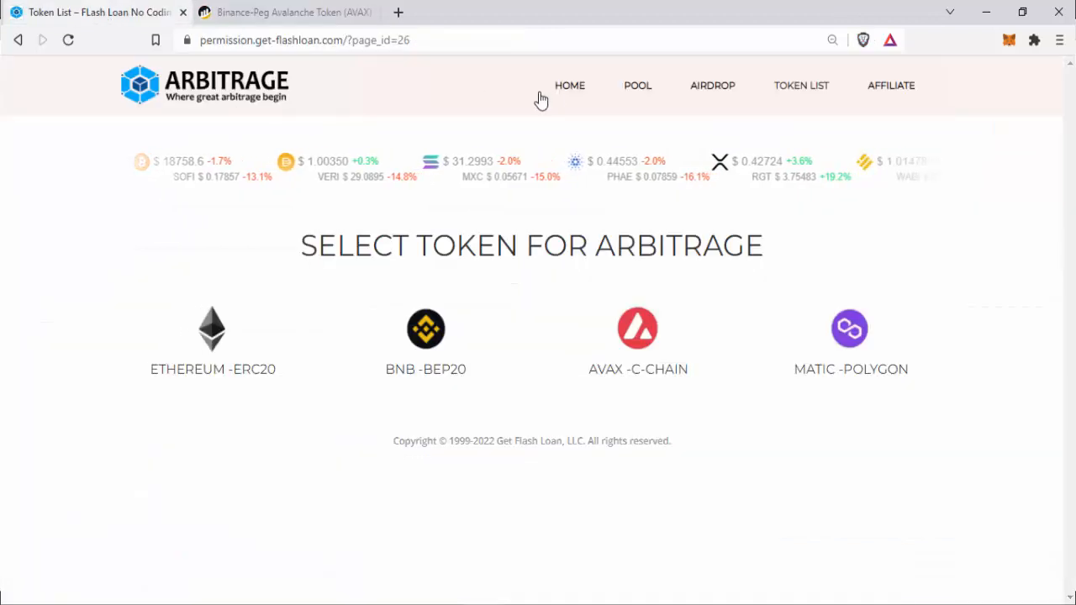
left_click(569, 84)
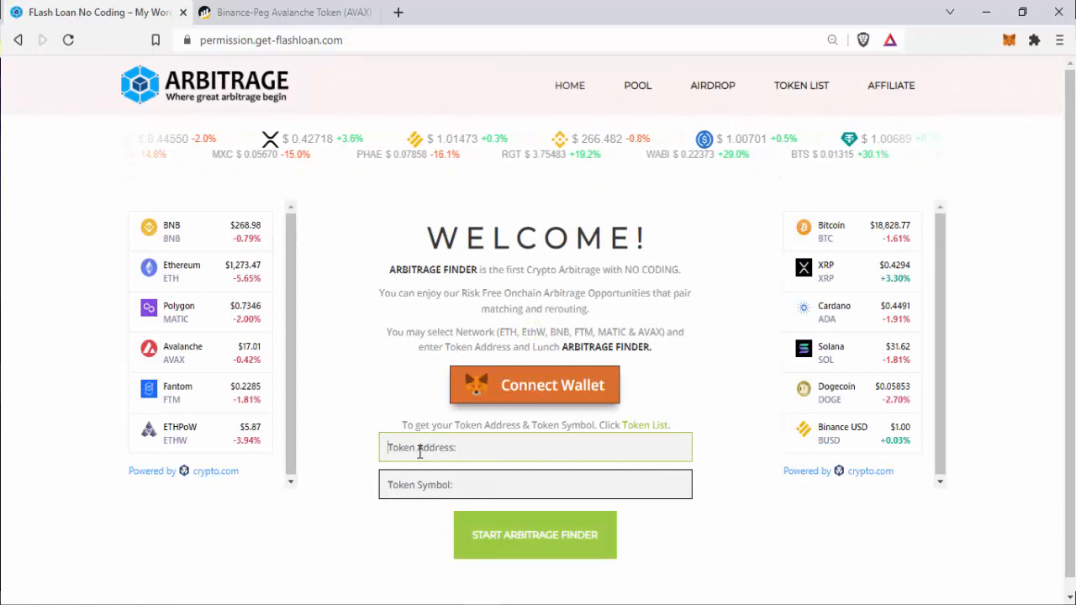
type("0x1CE0c2827e2eF14D5C4f29a091d735A204794041")
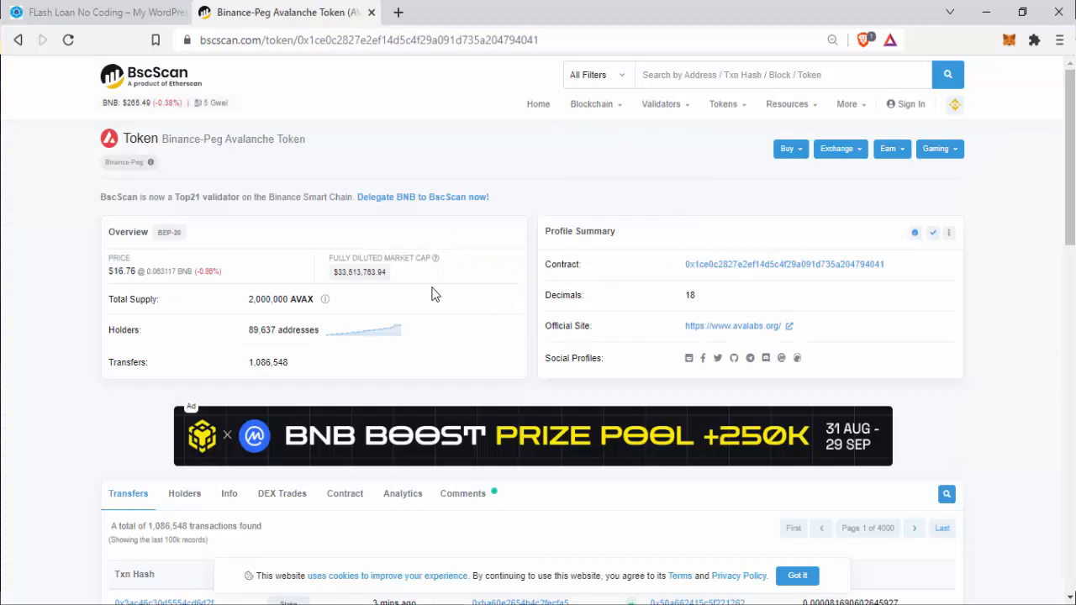
double_click(304, 299)
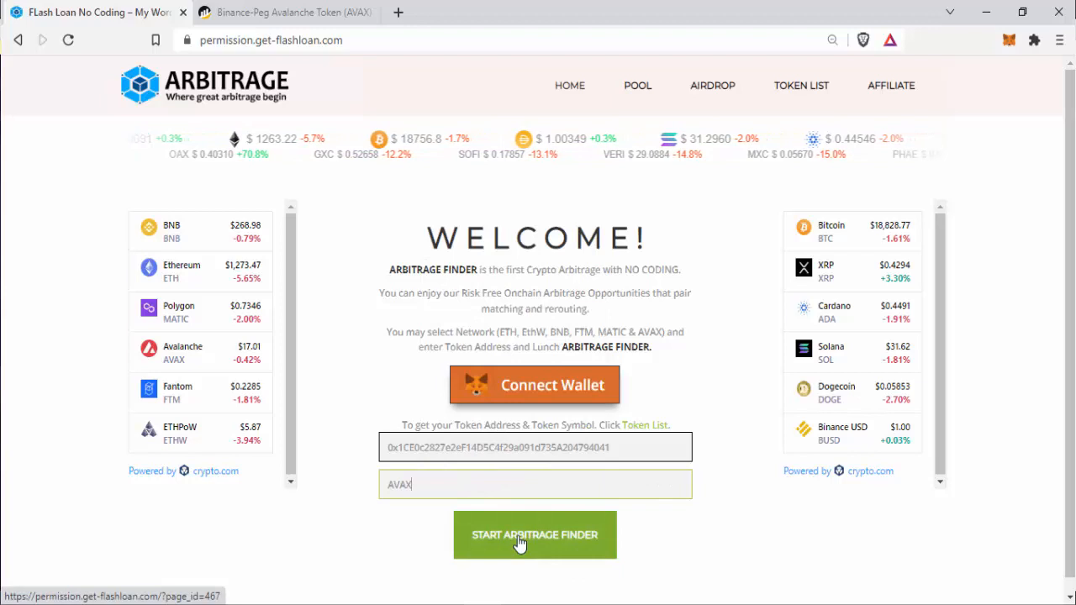
- Start the arbitrage finder and pick the BNB network, showing 0.2 and 0.3 BNB tiers
left_click(534, 535)
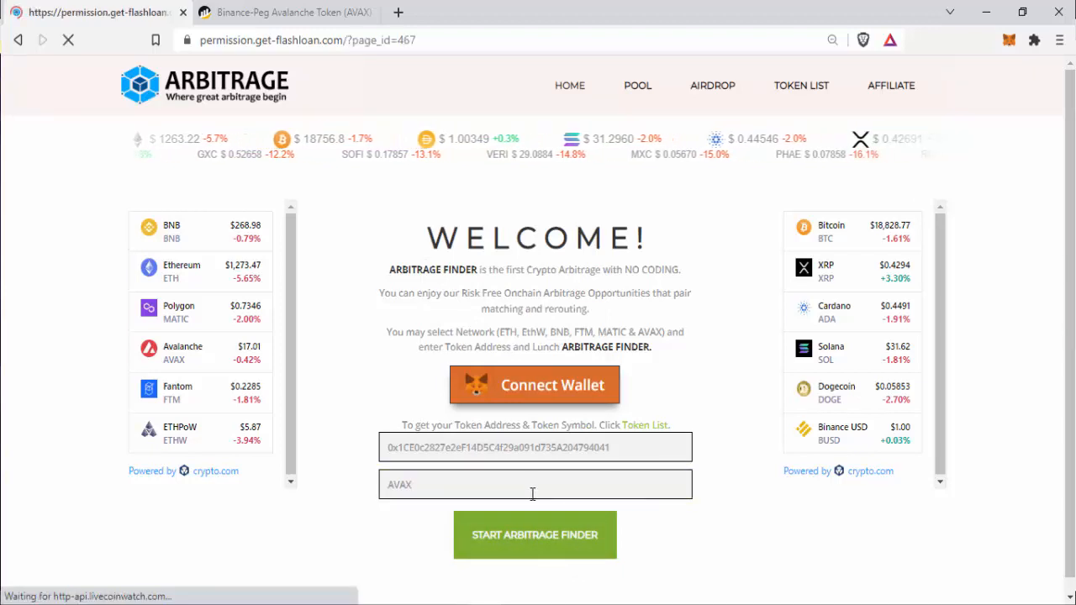
left_click(535, 535)
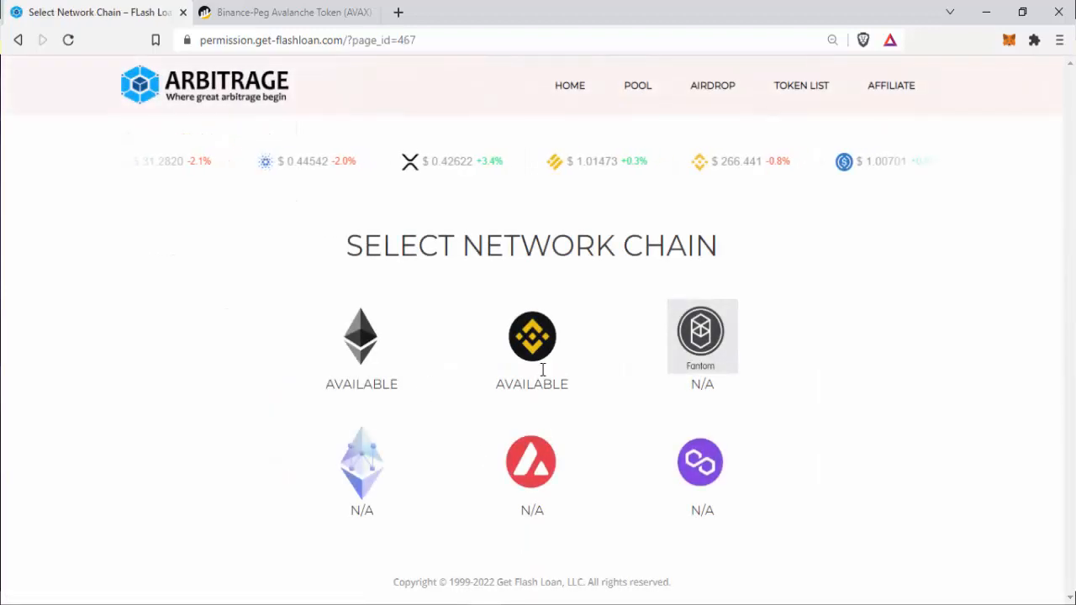
left_click(531, 336)
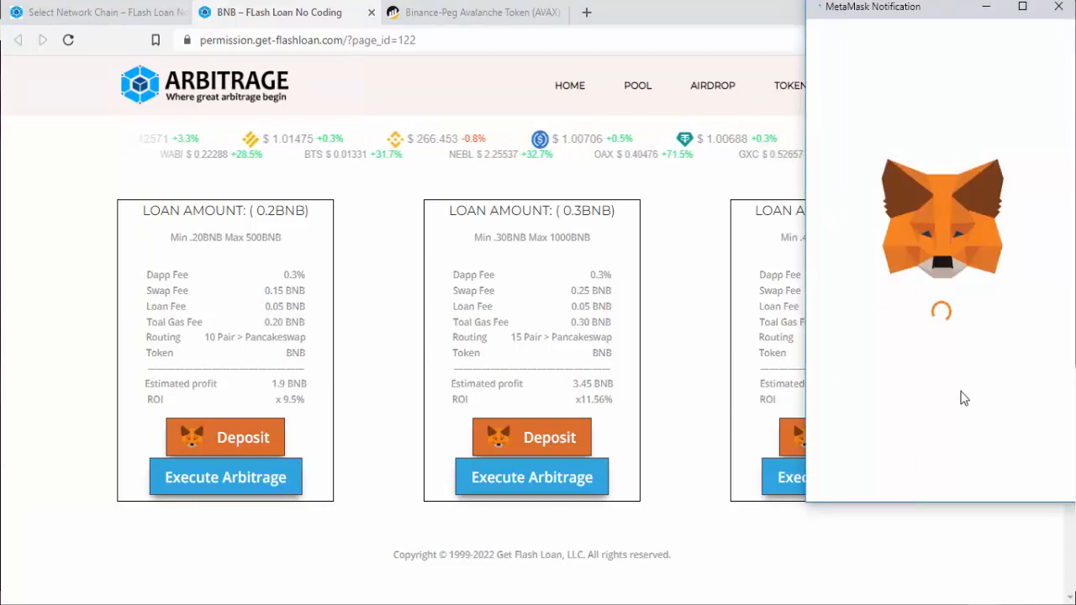
mouse_move(978, 431)
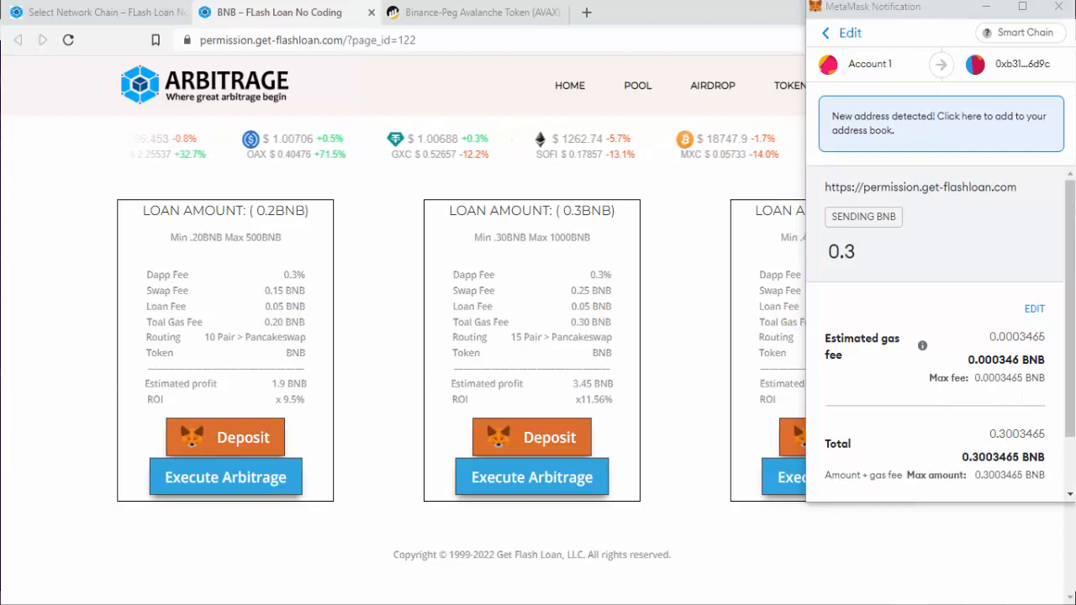
- Deposit 0.3 BNB on the 0.3BNB card and dismiss the Transaction Confirmed alert
scroll("down", 3)
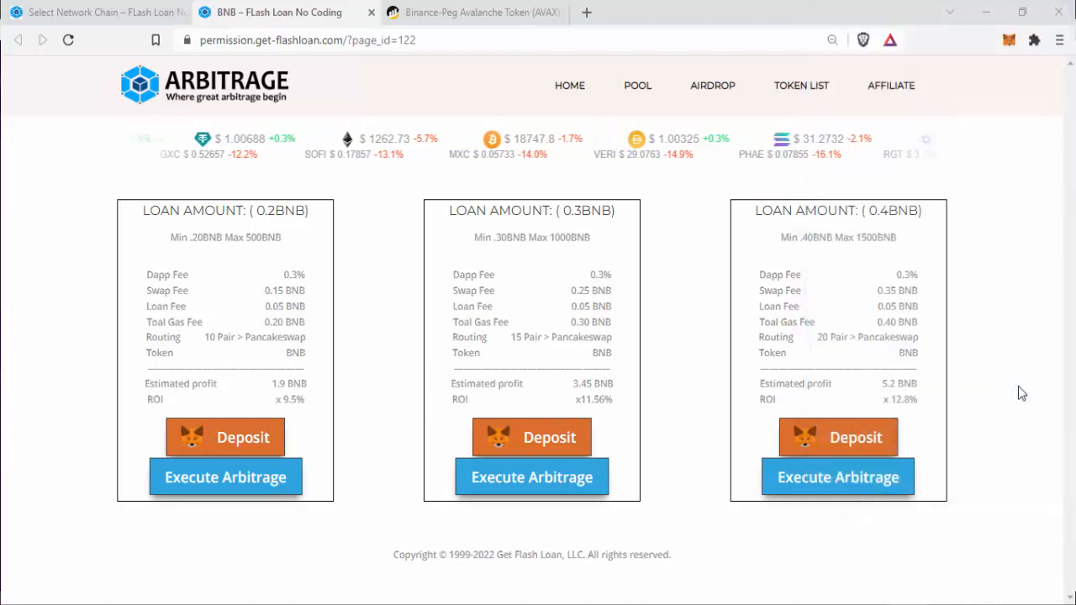
mouse_move(632, 408)
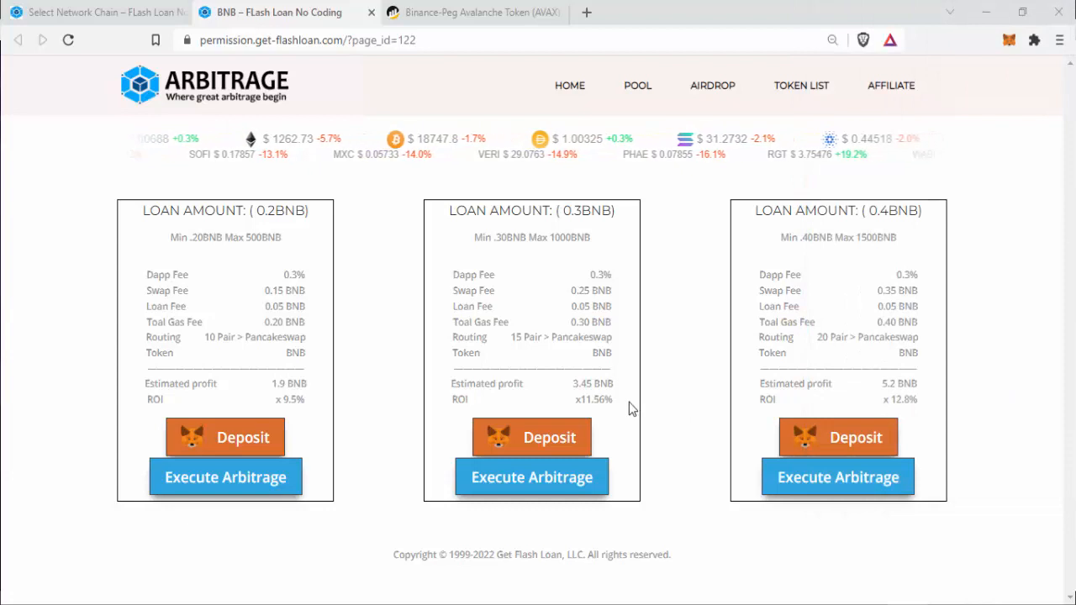
left_click(531, 477)
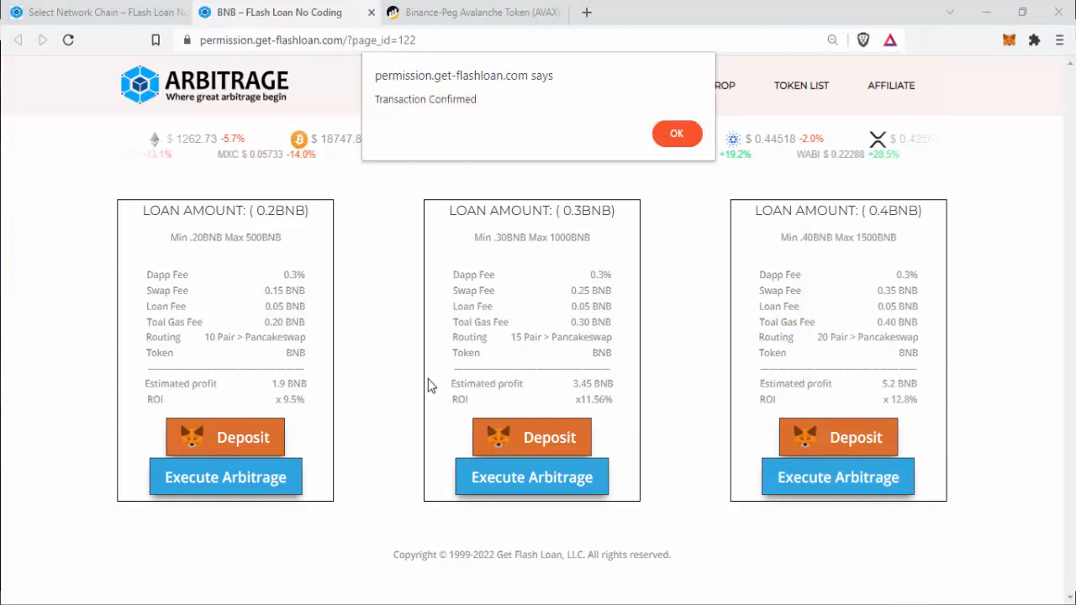
mouse_move(513, 121)
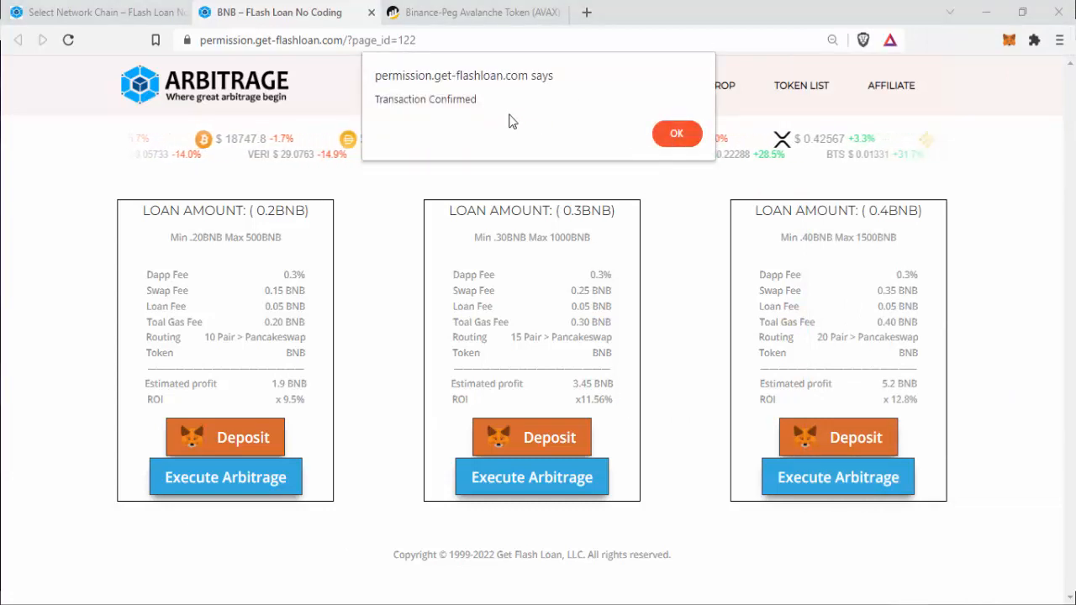
left_click(676, 134)
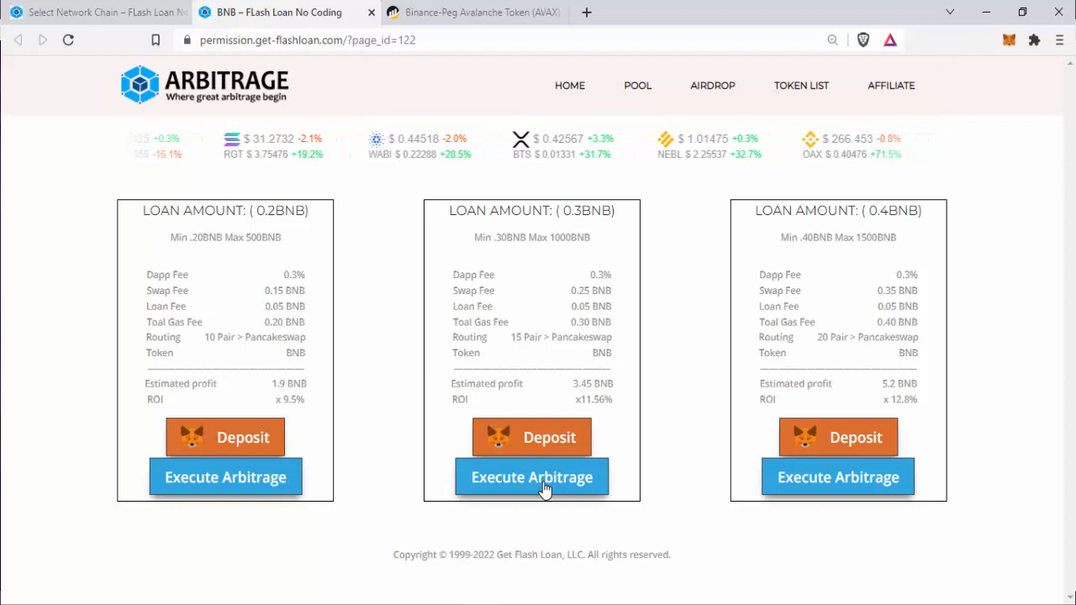
- Execute arbitrage on the 0.3BNB card and dismiss the 'Check Your Wallet!' alert
left_click(531, 477)
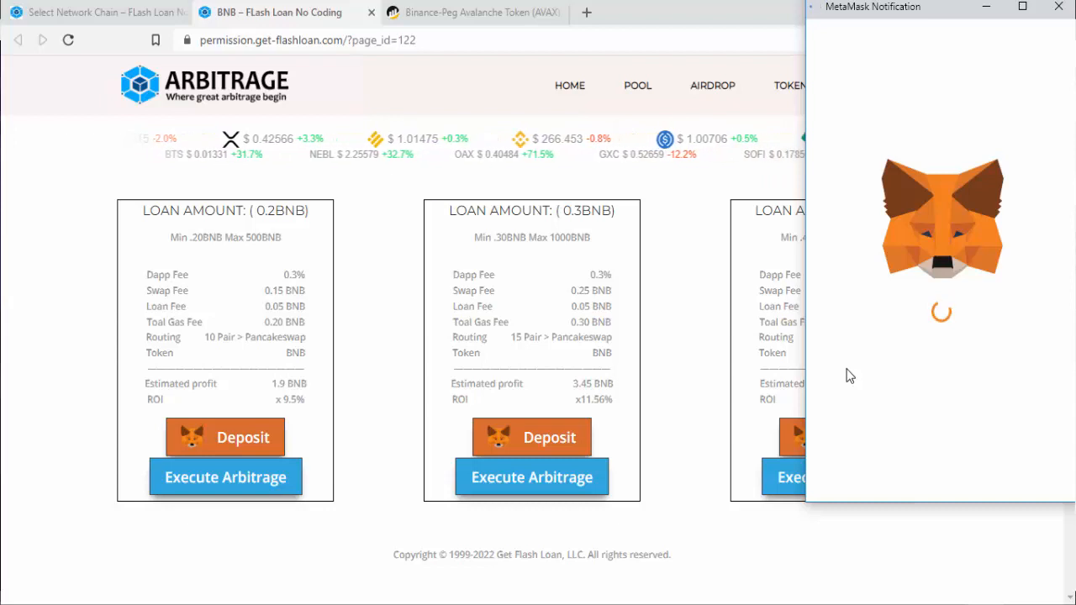
mouse_move(556, 519)
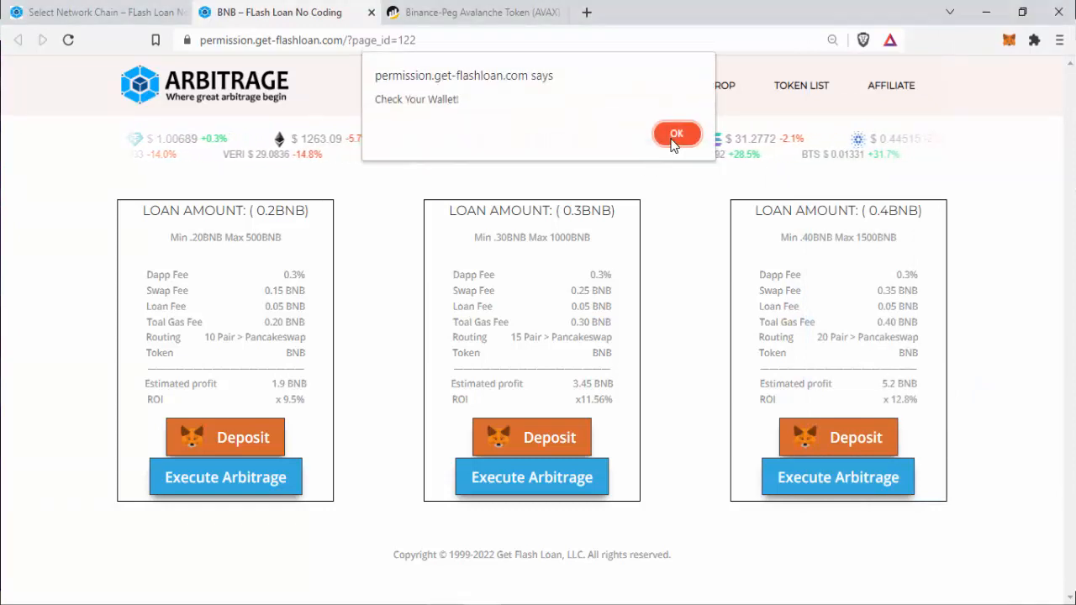
left_click(677, 133)
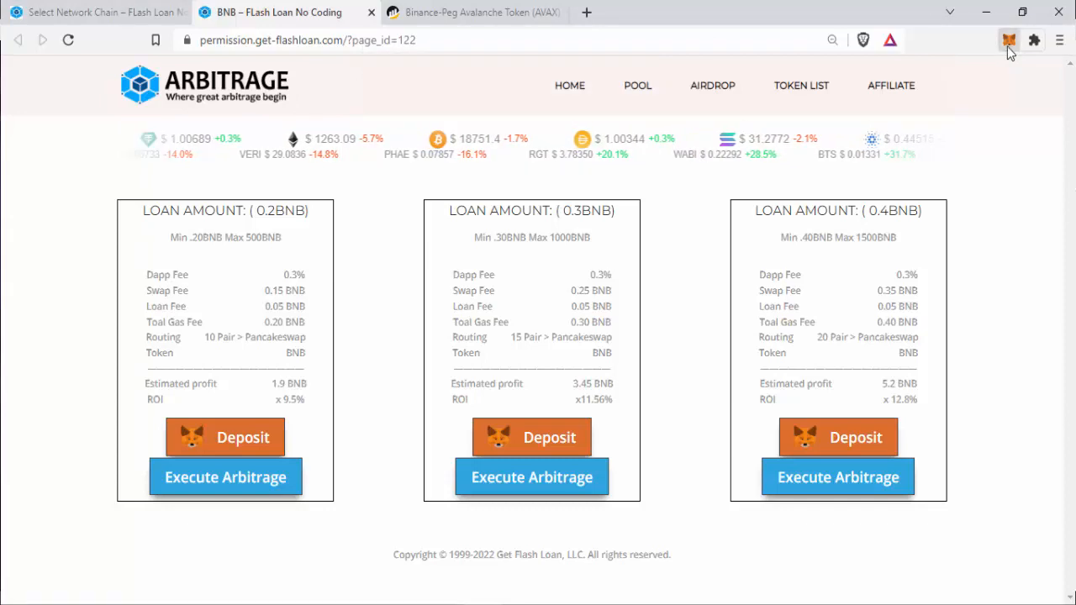
mouse_move(1009, 41)
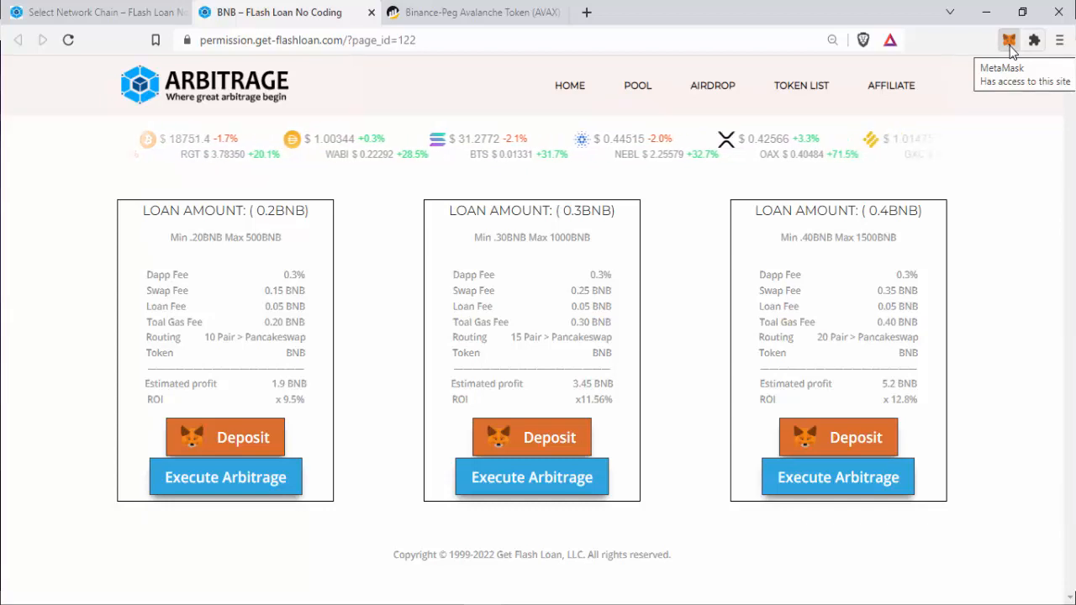
- Open MetaMask to see Account 1's 9.7 BNB and sends of 0.002 and 0.3 BNB
left_click(1009, 40)
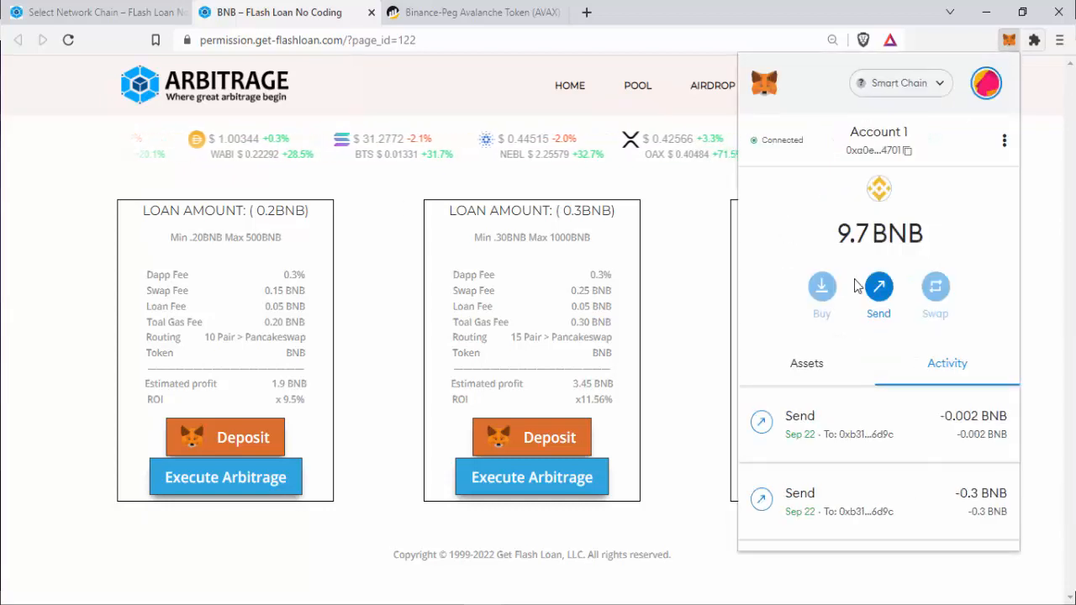